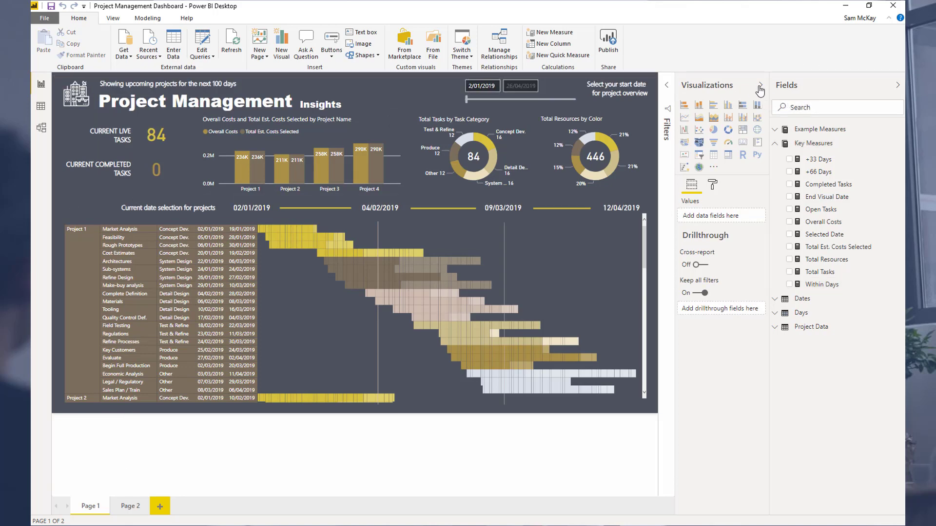
- Collapse the Visualizations pane to widen the project dashboard canvas
click(760, 84)
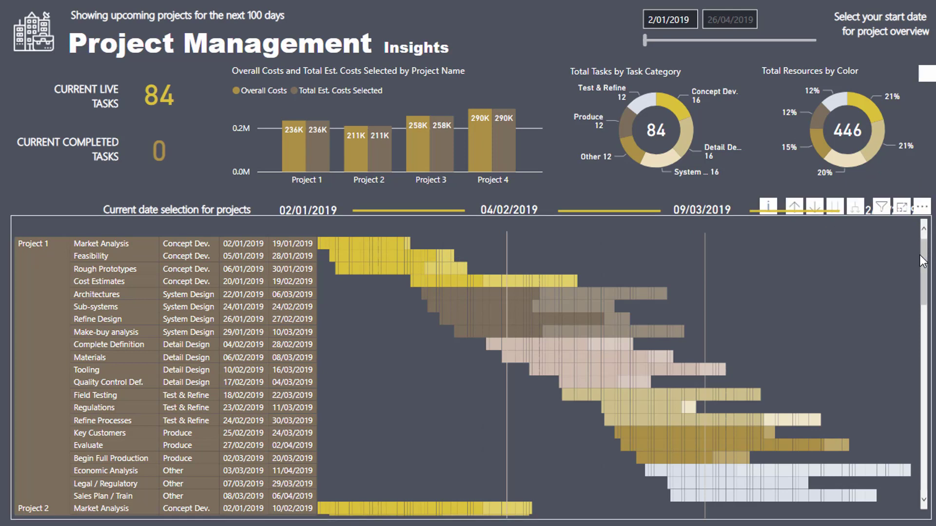
mouse_move(412, 279)
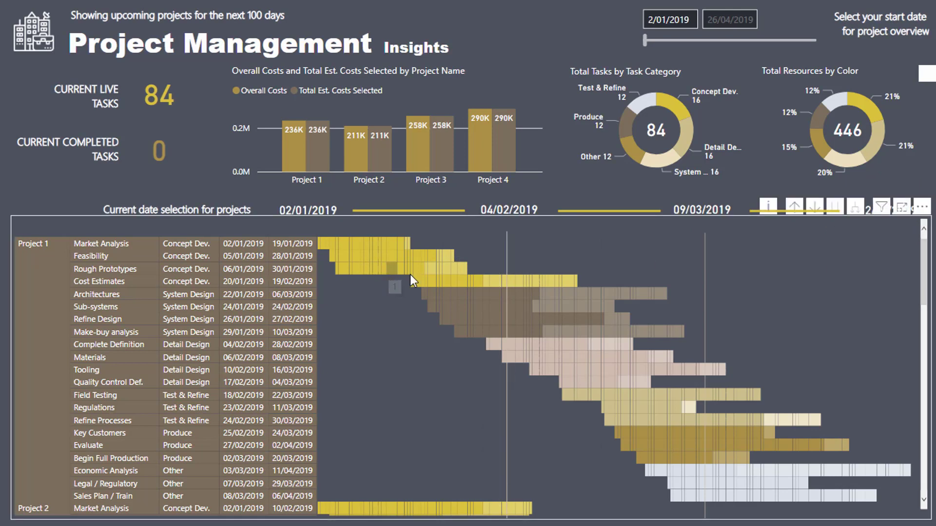
mouse_move(568, 302)
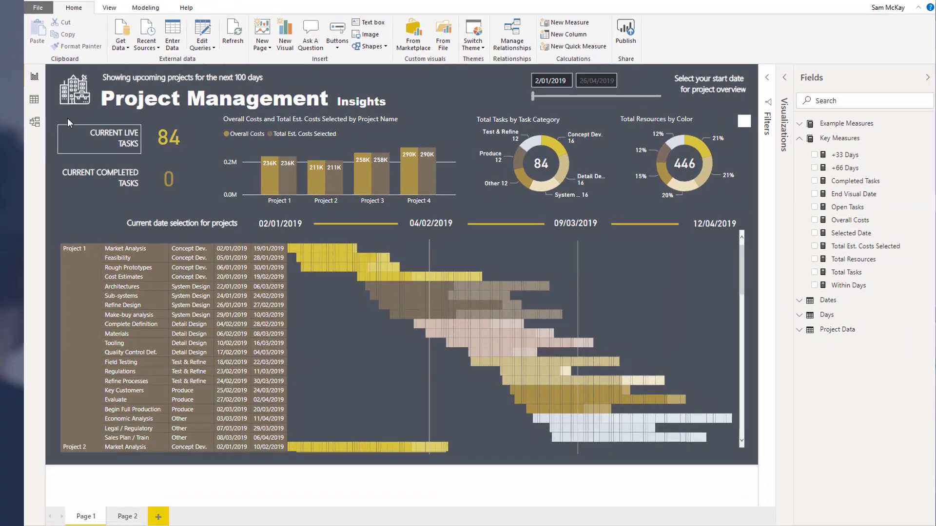
- Show the Project Data table in Data view, selecting %Completion and the first task's start date
click(33, 100)
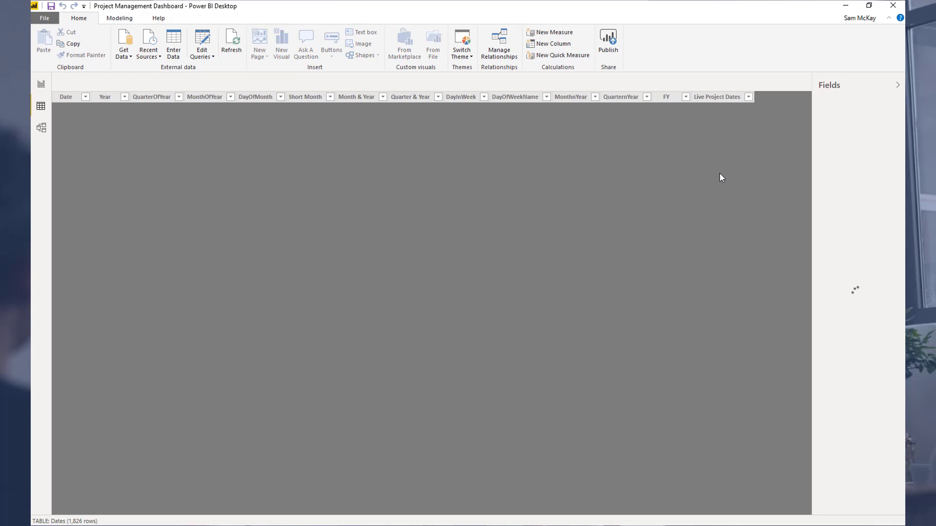
click(853, 186)
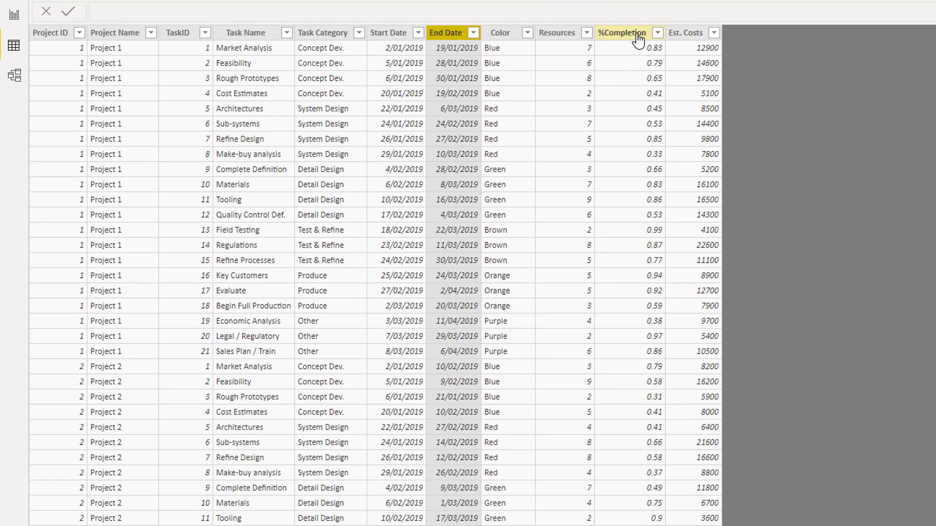
click(624, 33)
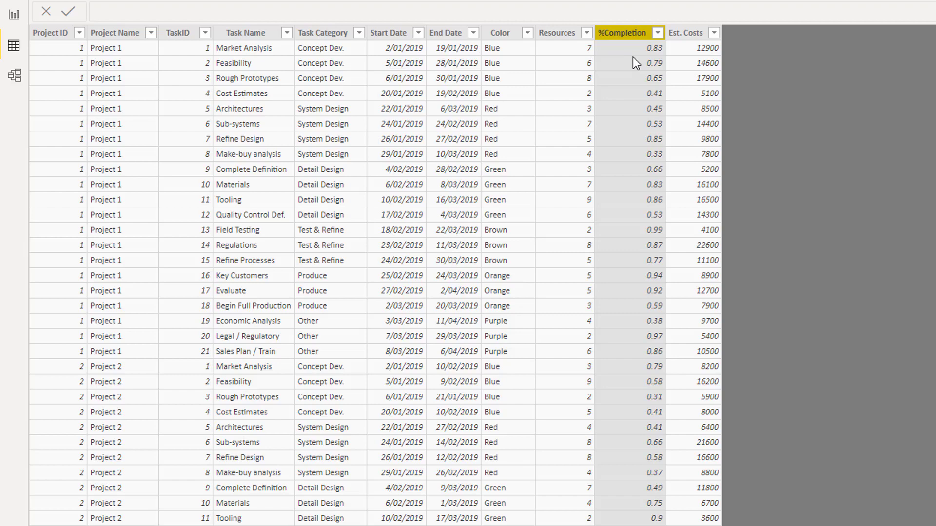
mouse_move(636, 57)
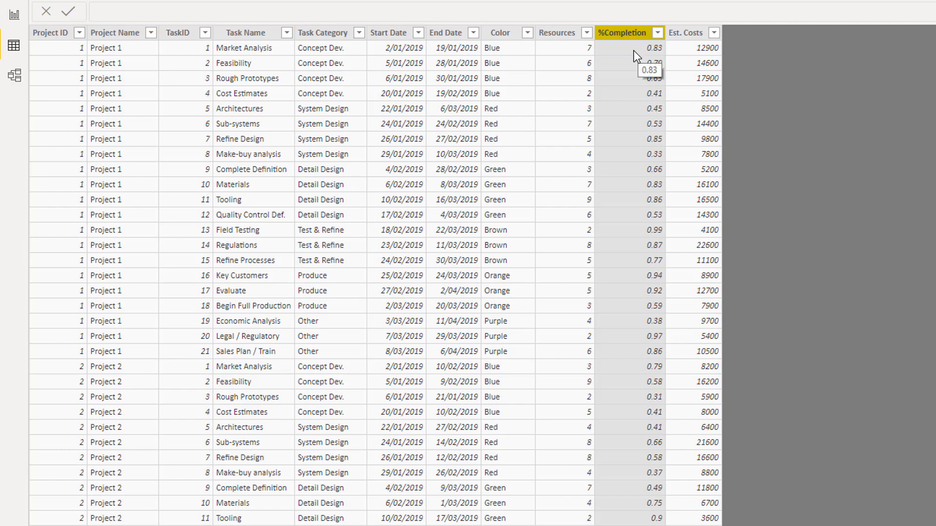
mouse_move(395, 52)
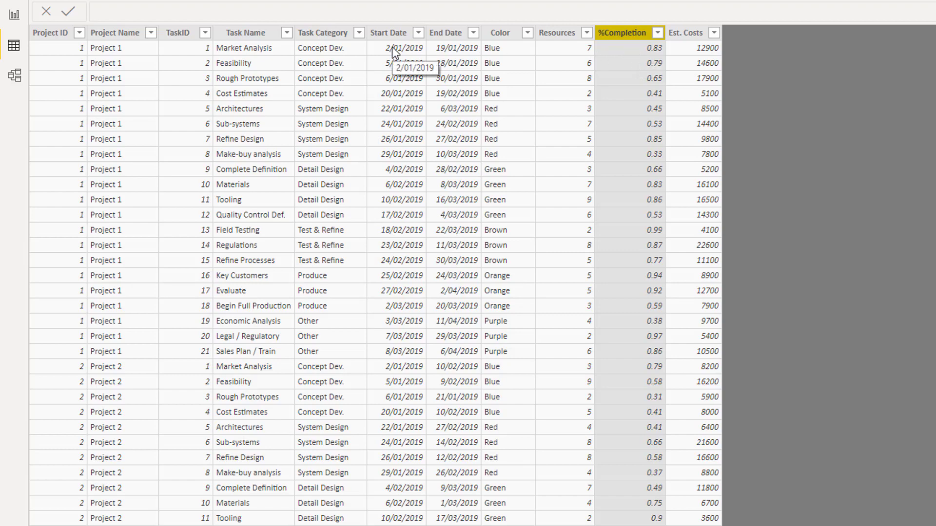
click(10, 90)
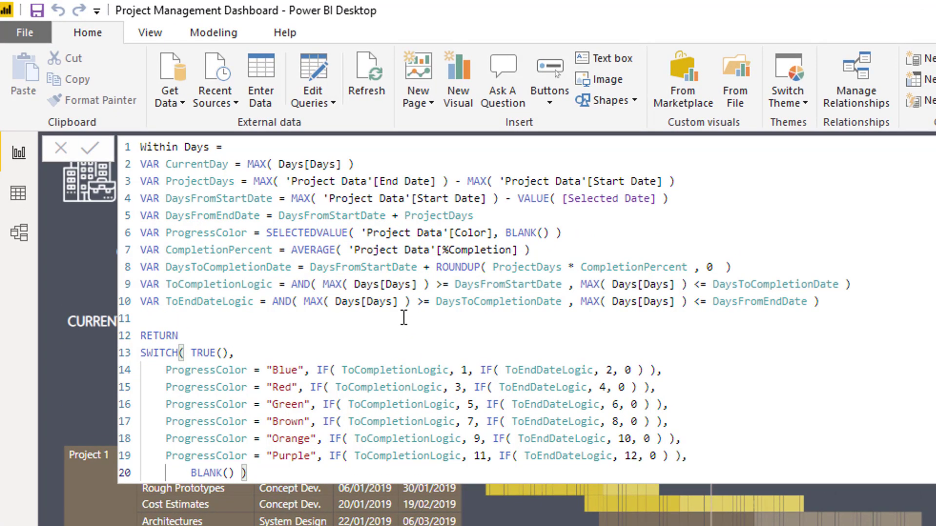
mouse_move(372, 344)
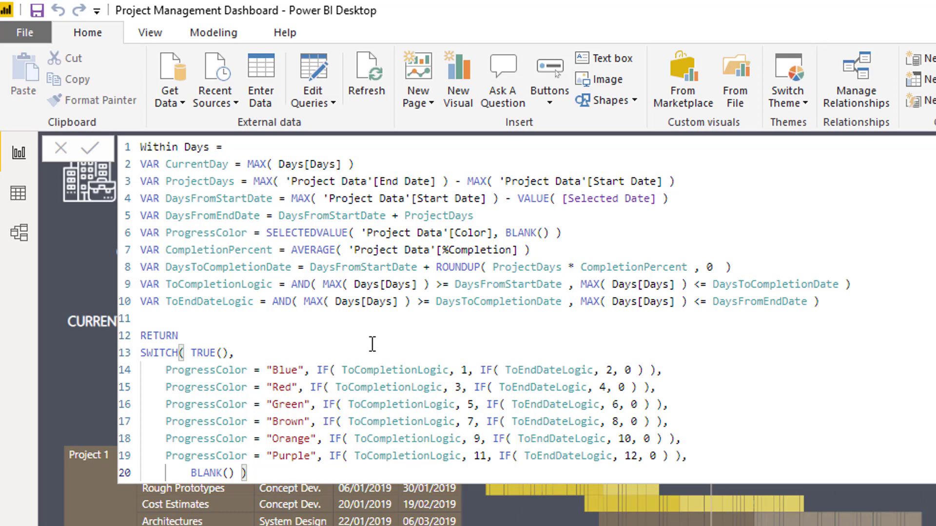
mouse_move(290, 297)
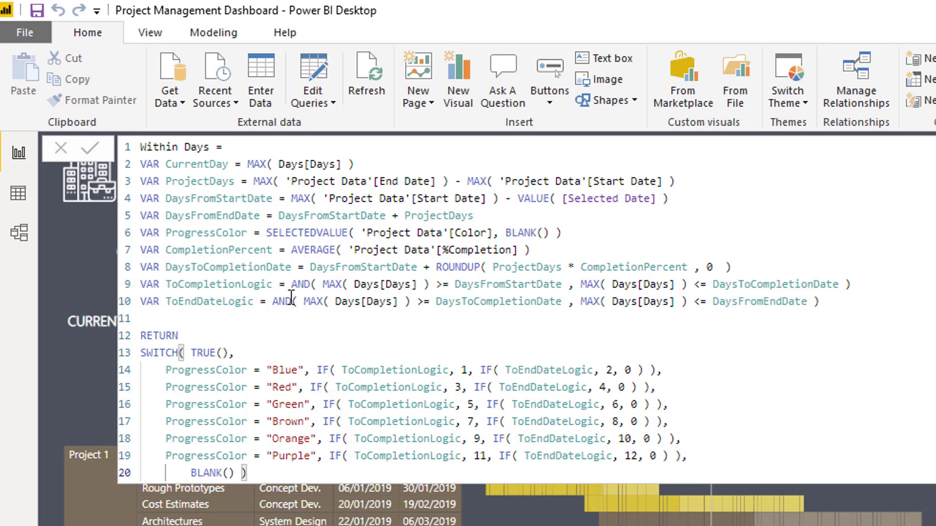
mouse_move(141, 164)
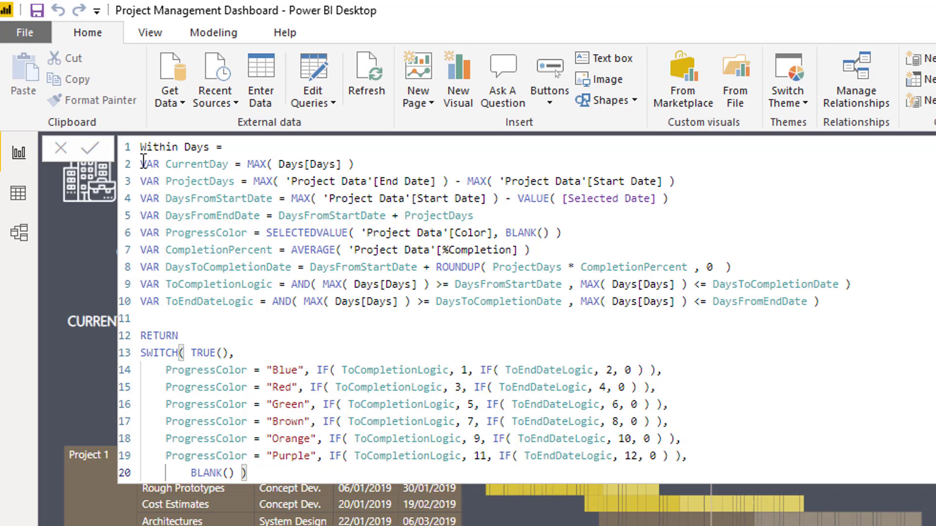
mouse_move(186, 173)
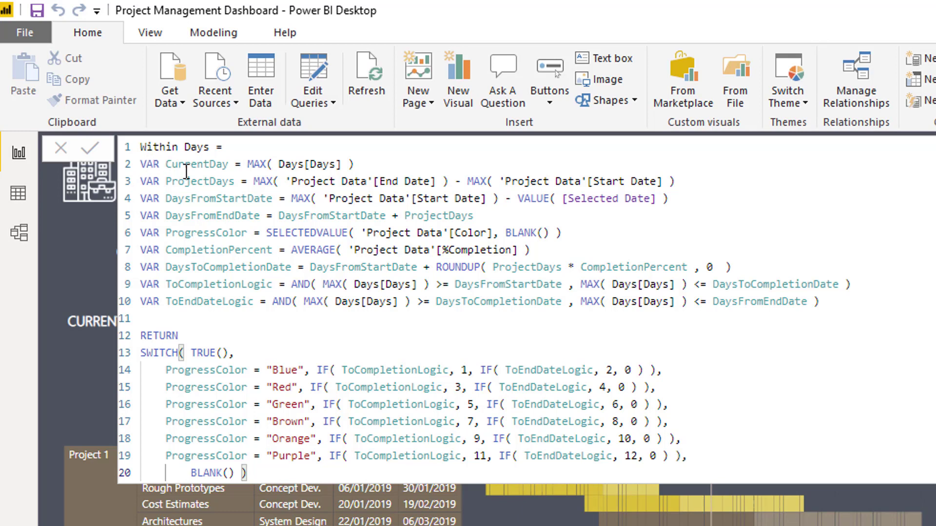
mouse_move(297, 215)
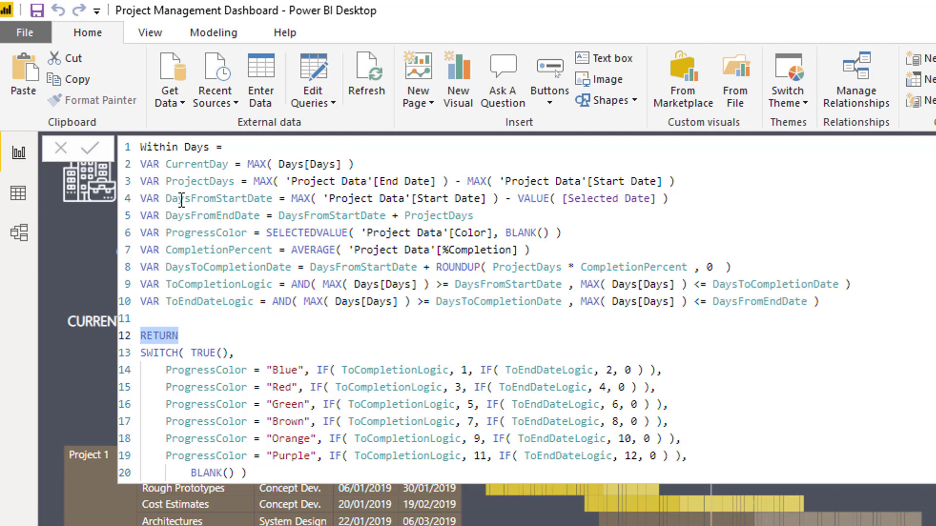
double_click(197, 165)
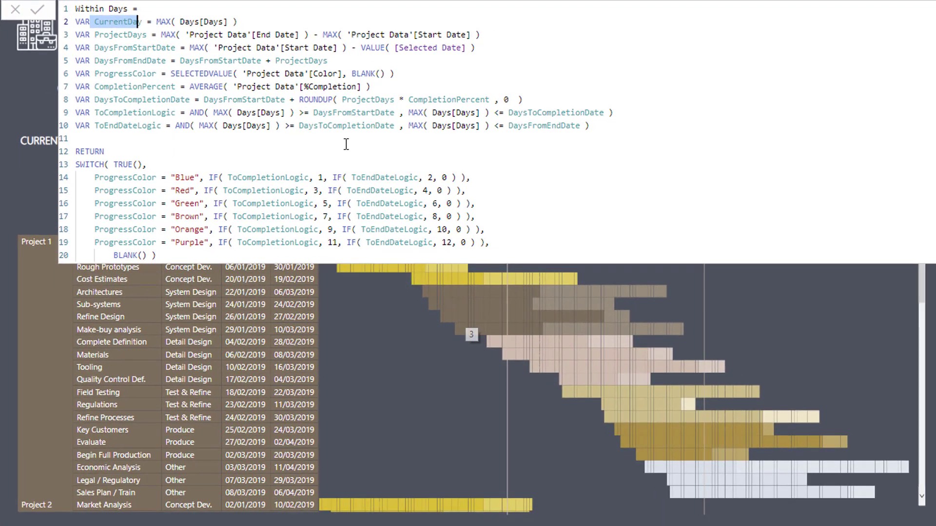
mouse_move(455, 322)
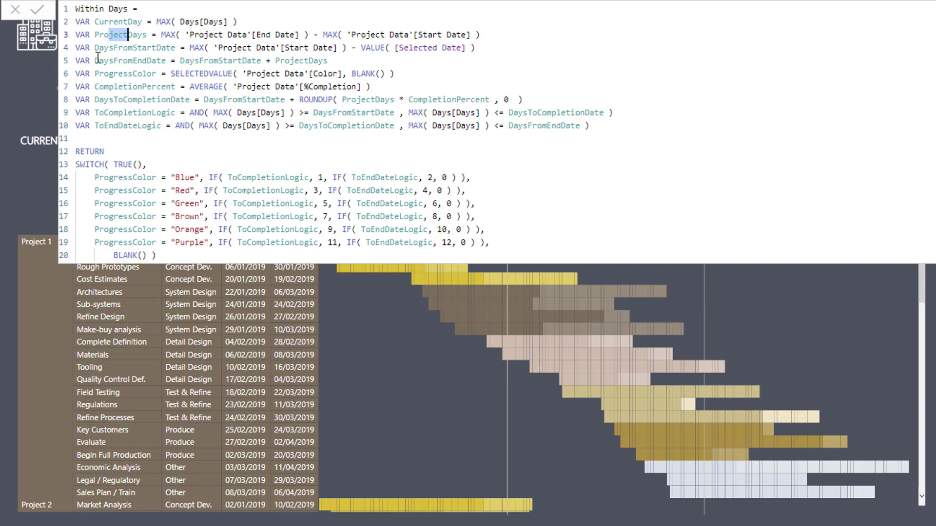
double_click(130, 60)
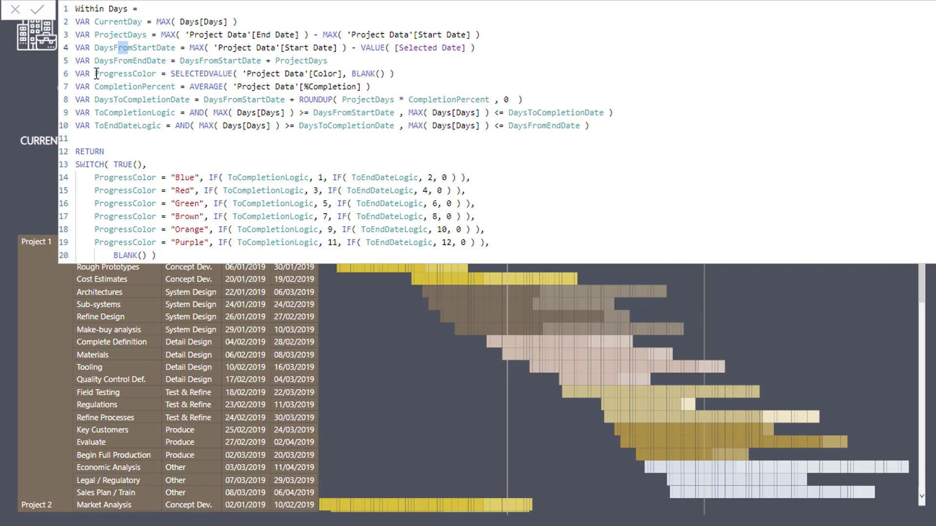
double_click(126, 74)
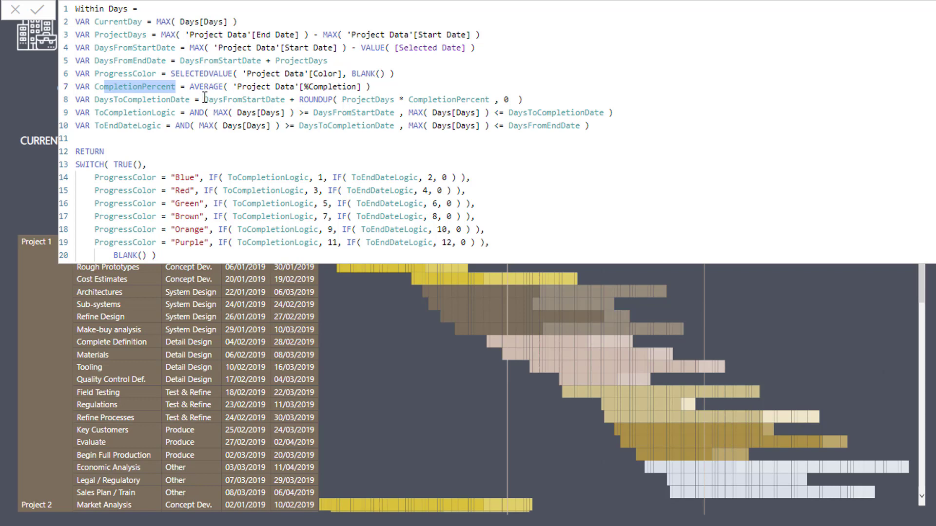
double_click(367, 100)
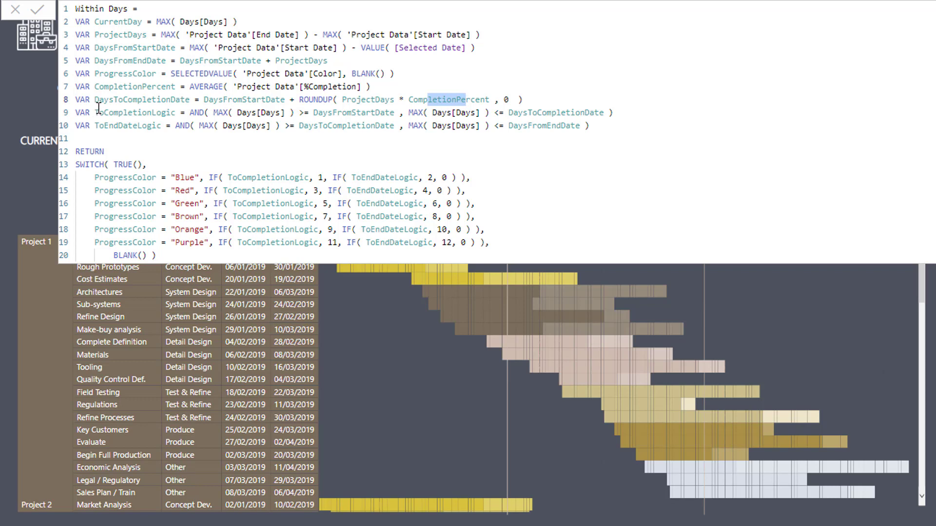
mouse_move(233, 177)
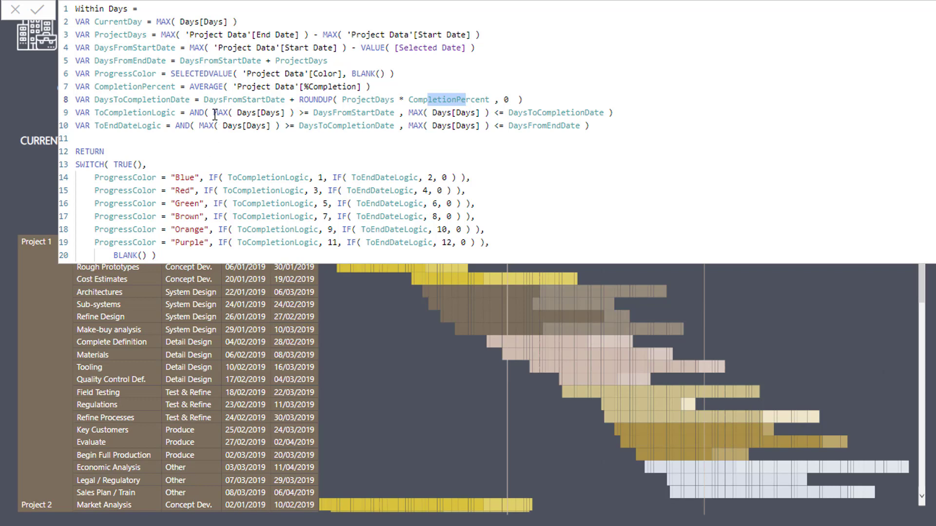
mouse_move(103, 110)
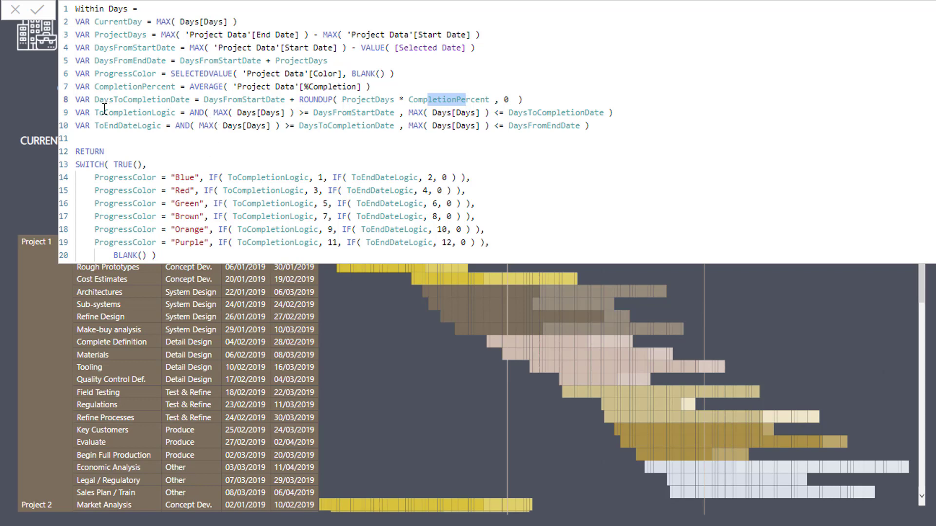
double_click(132, 113)
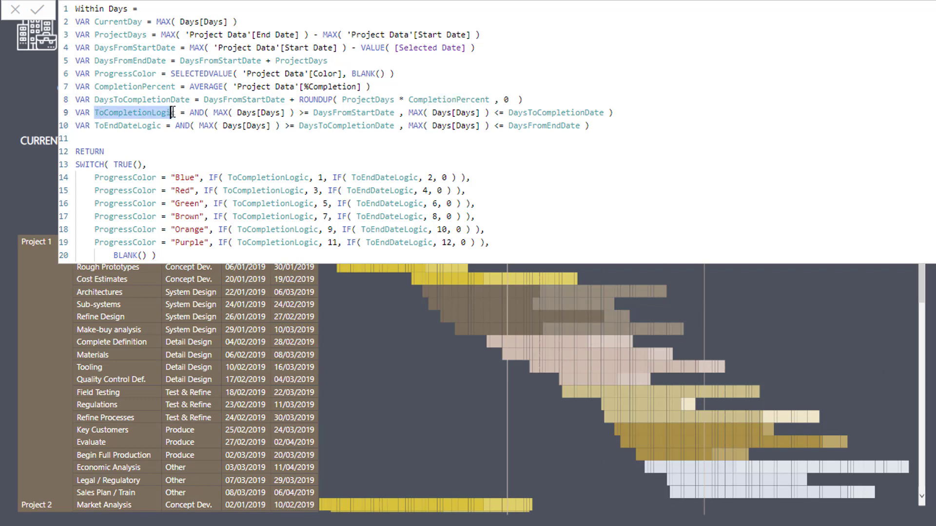
click(189, 113)
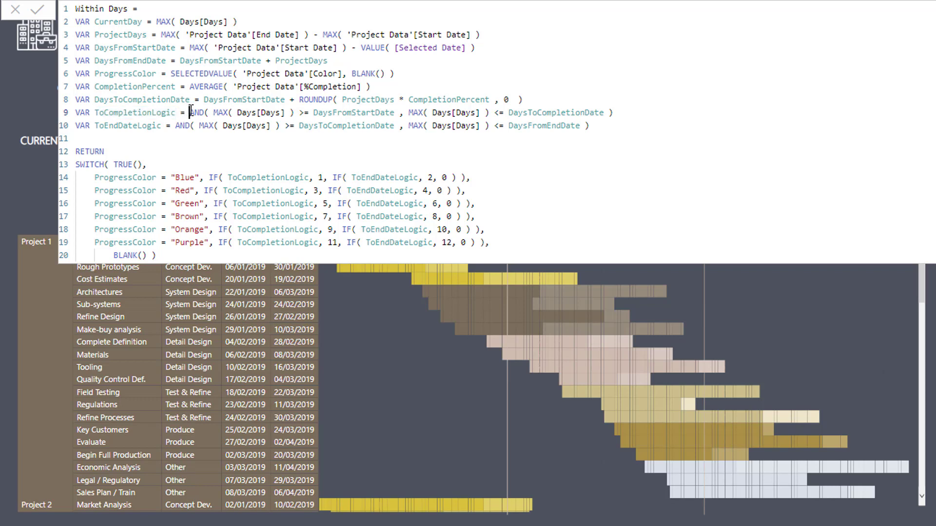
double_click(197, 112)
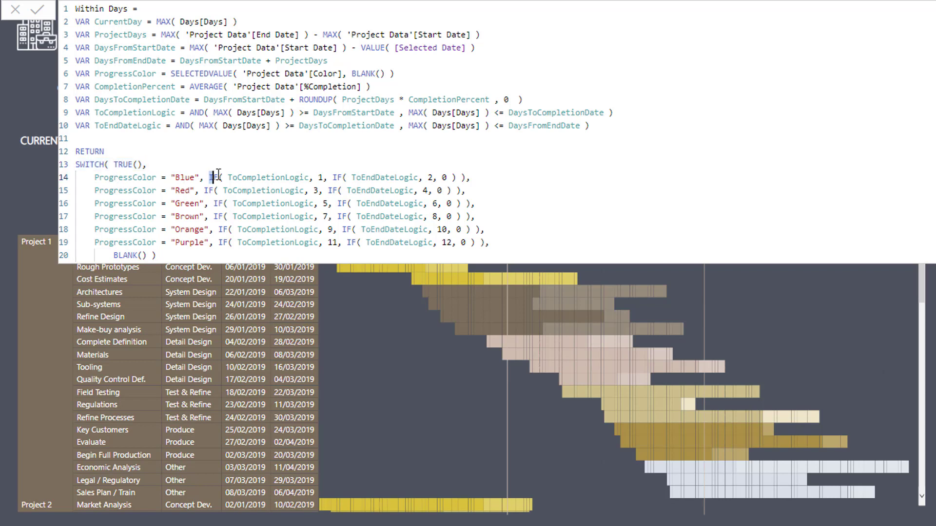
double_click(213, 178)
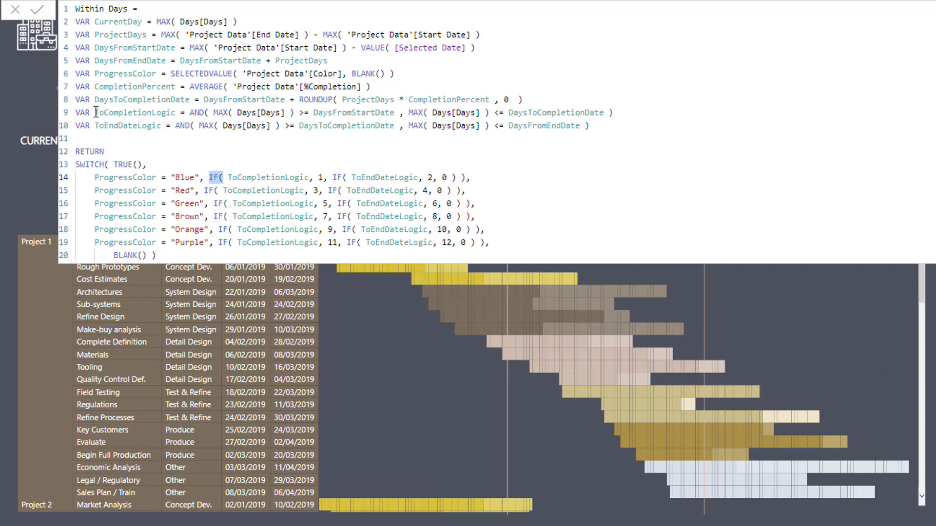
double_click(132, 113)
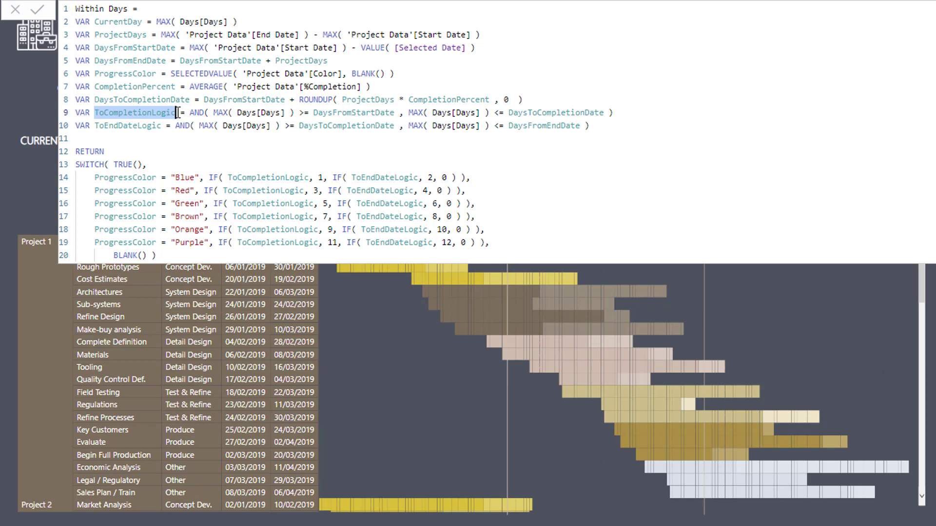
mouse_move(228, 173)
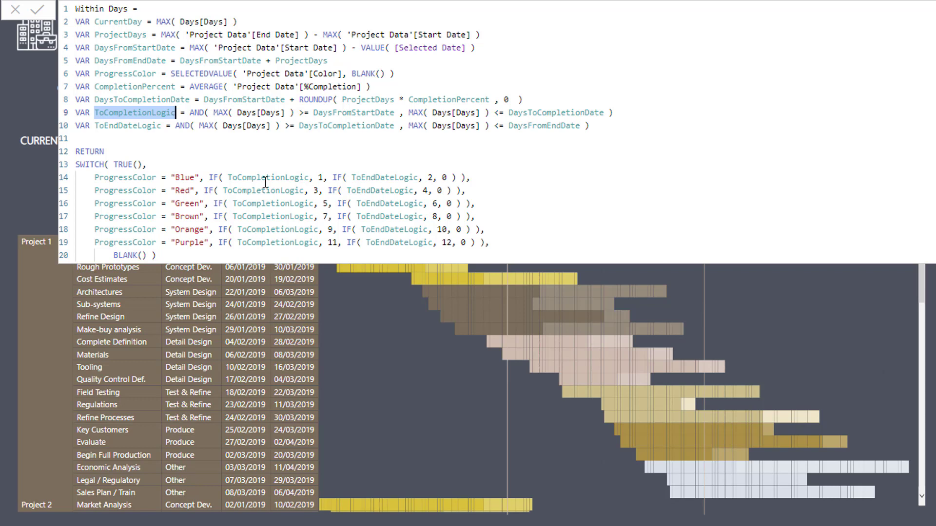
mouse_move(237, 135)
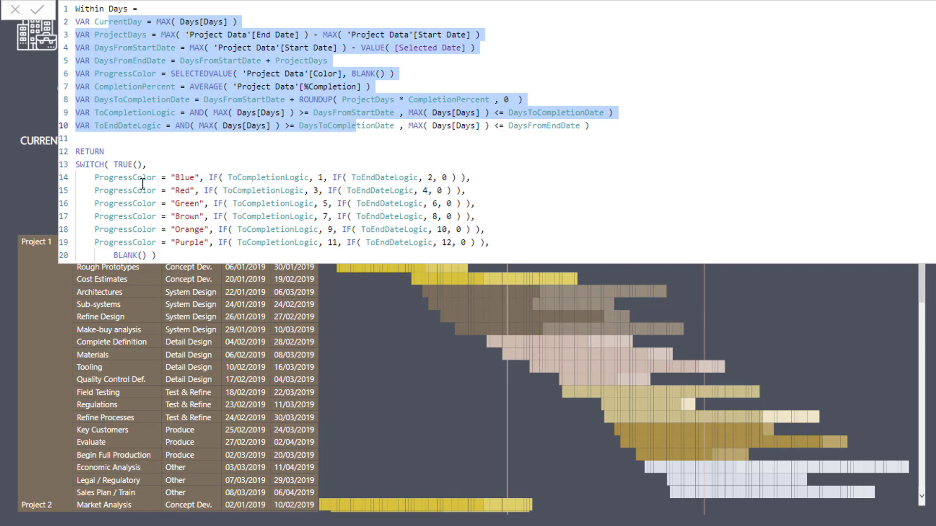
click(167, 48)
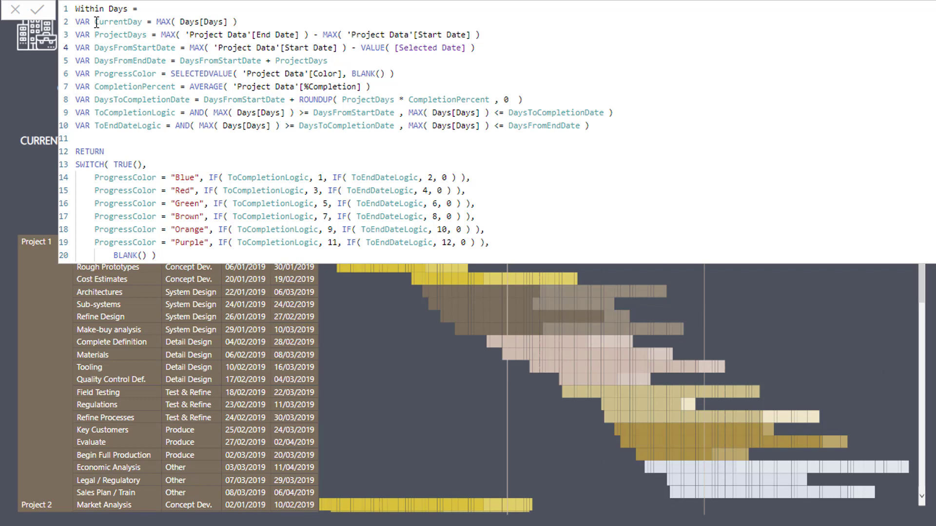
double_click(118, 21)
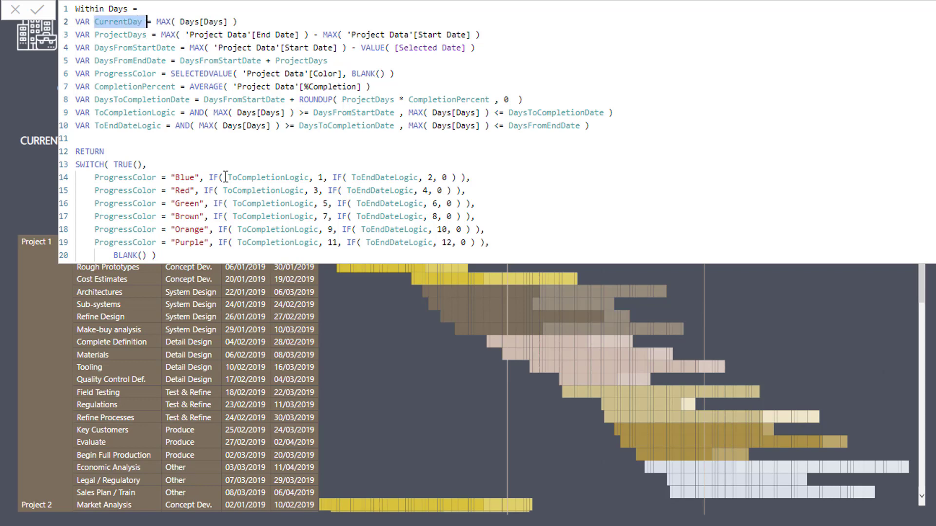
mouse_move(234, 139)
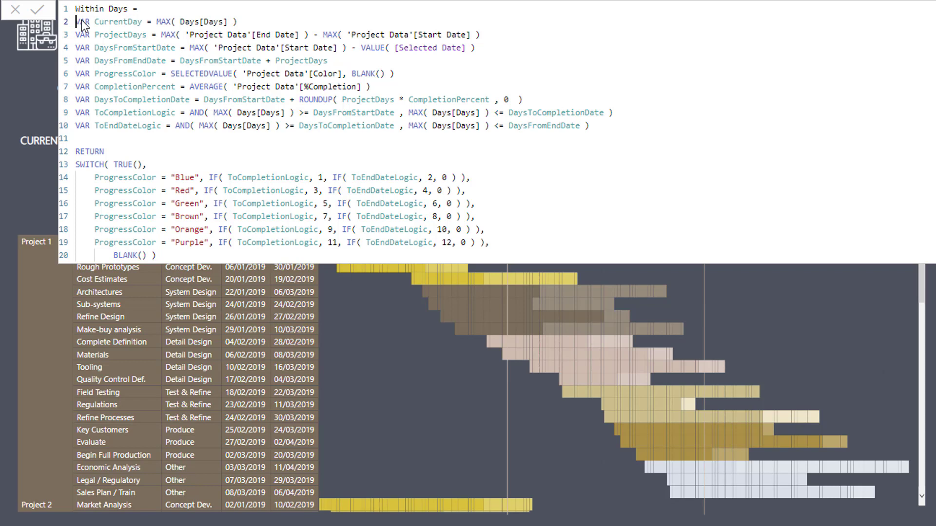
double_click(88, 151)
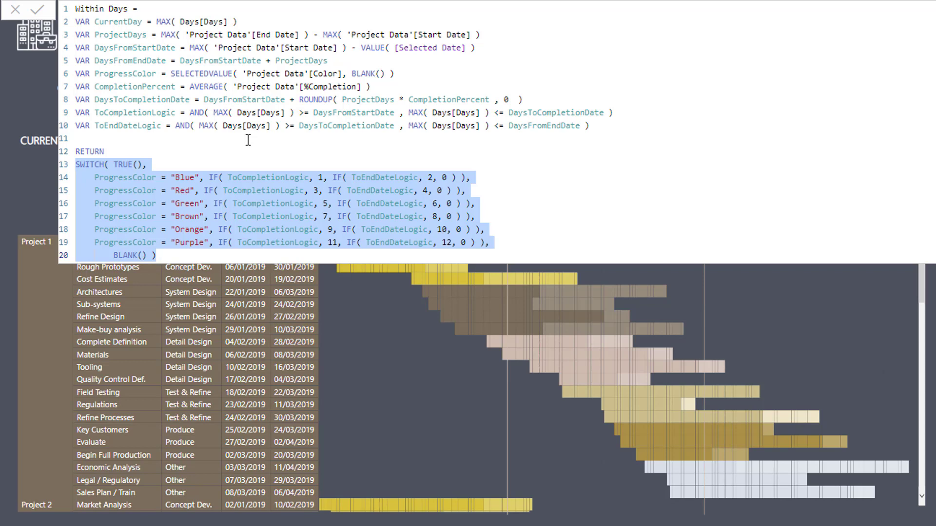
mouse_move(153, 49)
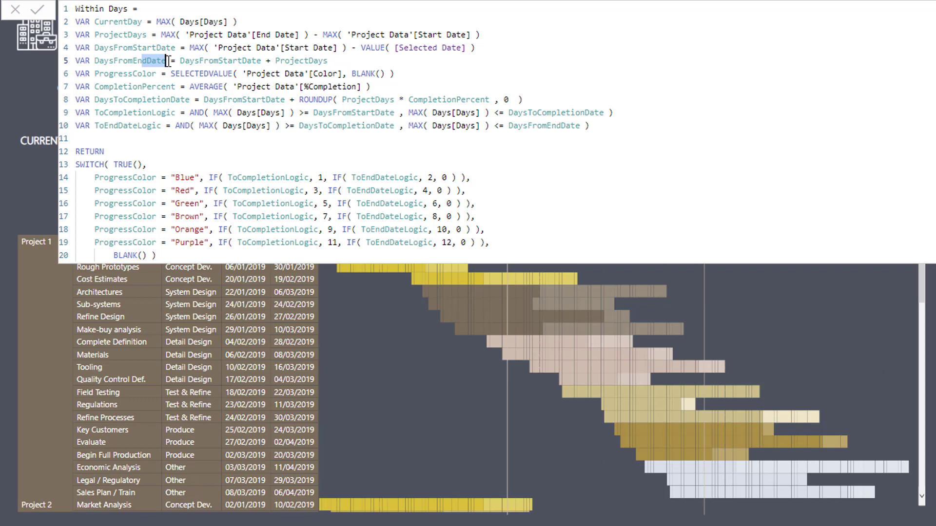
click(120, 113)
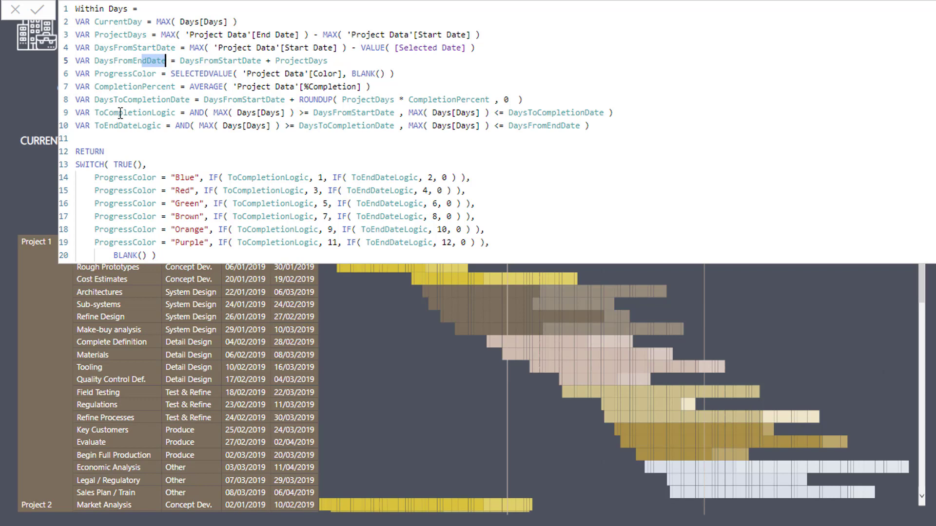
mouse_move(163, 143)
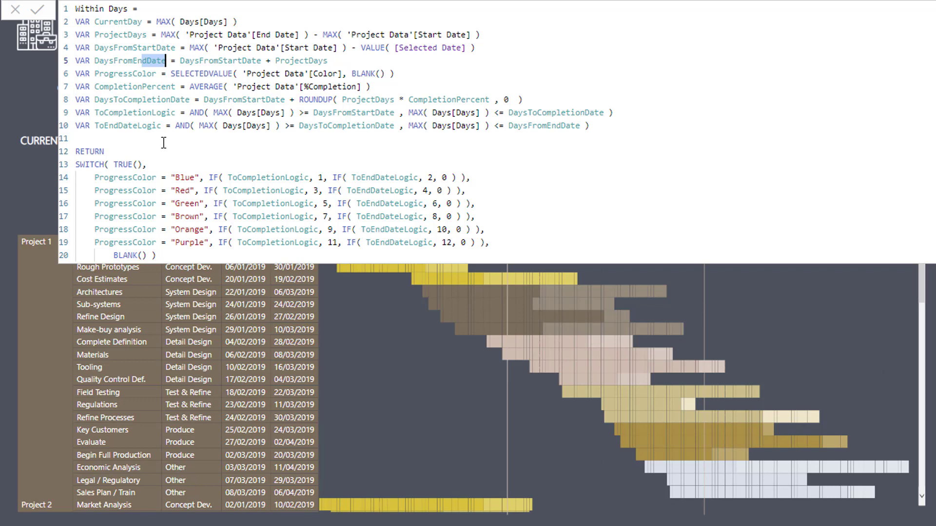
mouse_move(98, 125)
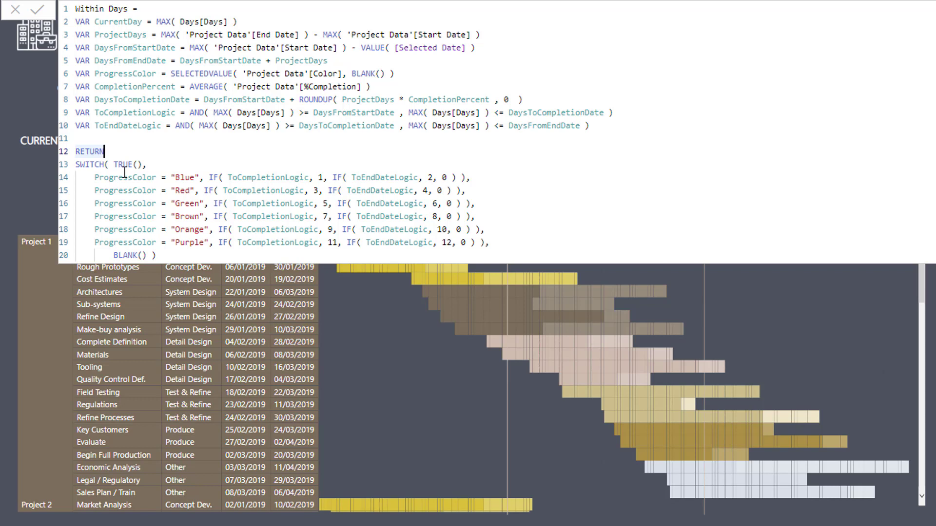
mouse_move(74, 169)
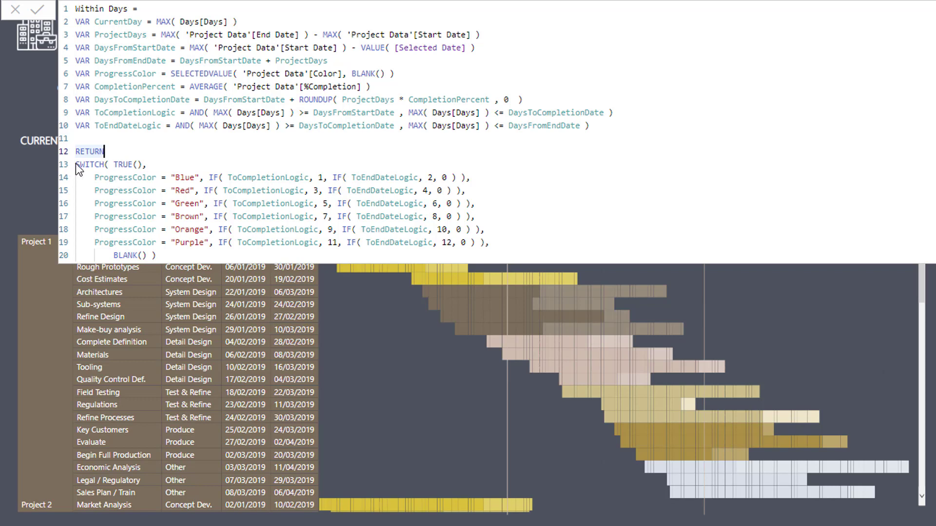
drag(76, 165, 157, 255)
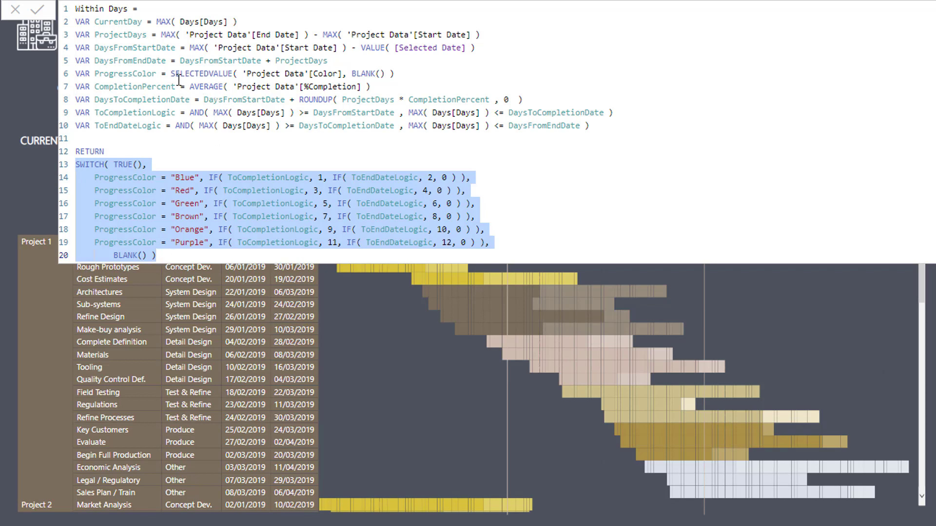
mouse_move(228, 90)
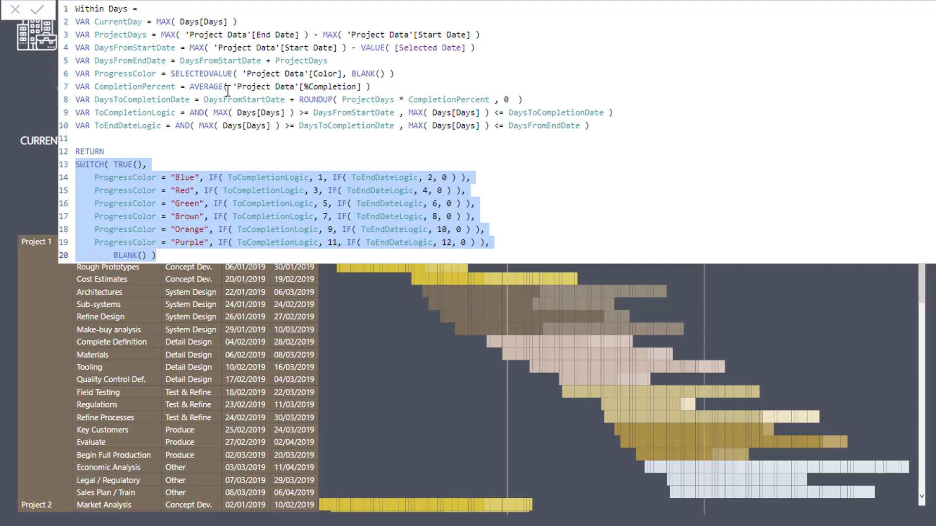
double_click(132, 47)
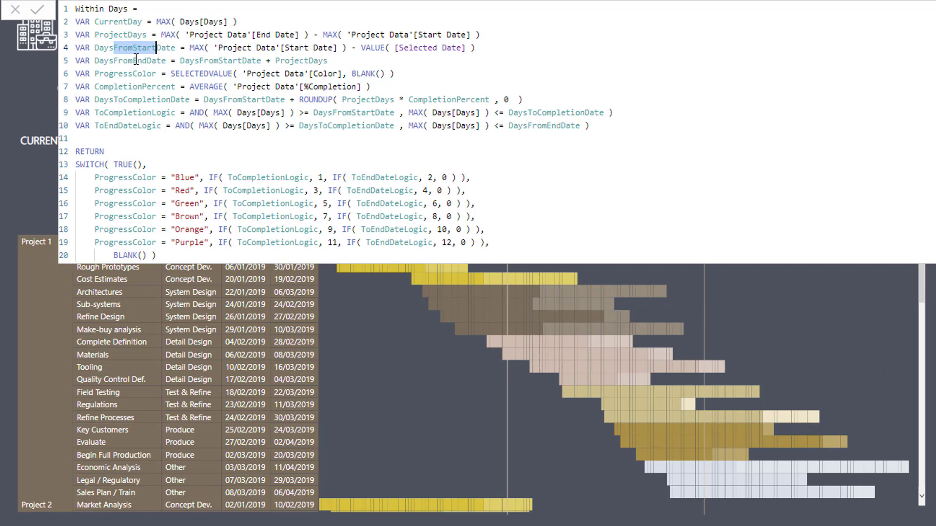